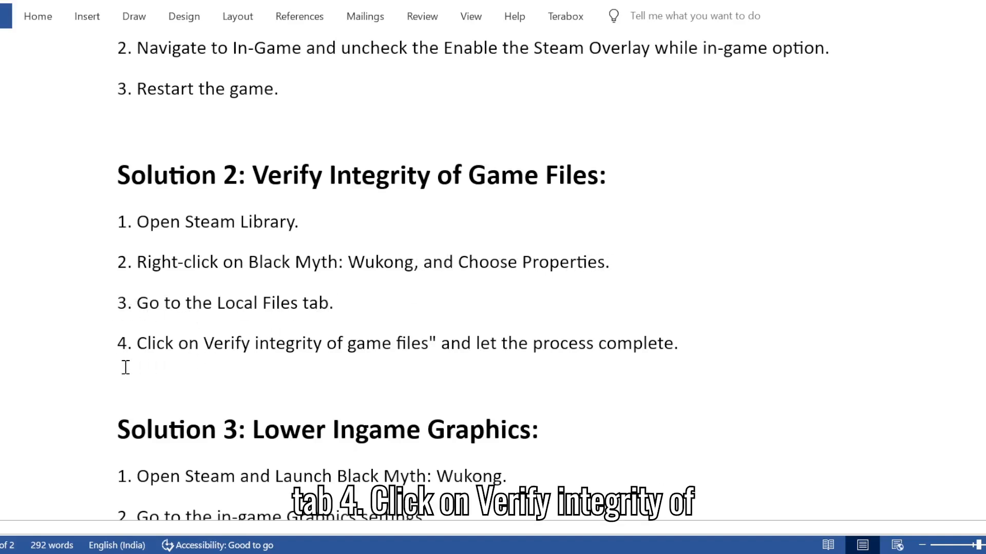
{"action": "mouse_move", "coordinate": [361, 352]}
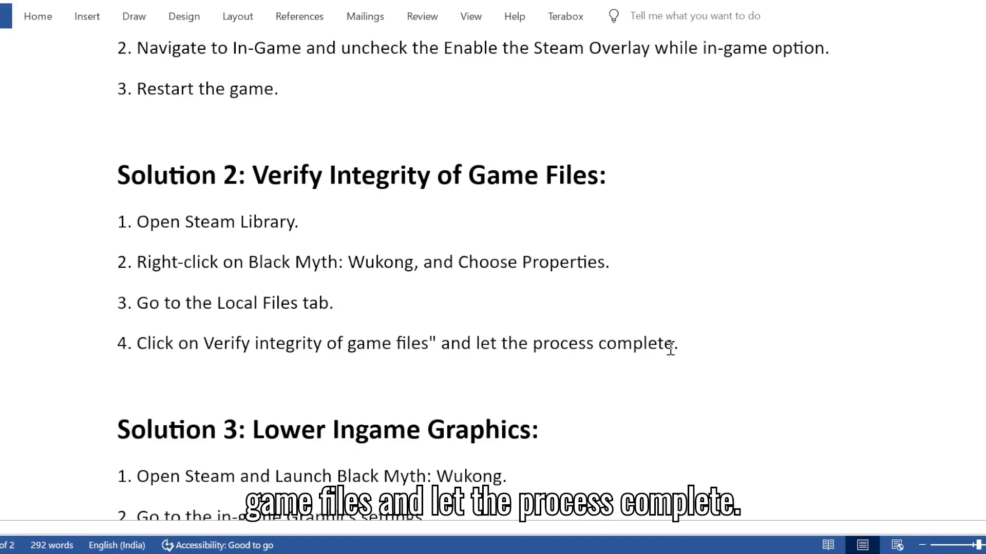
{"action": "scroll", "scroll_direction": "down", "scroll_amount": 3}
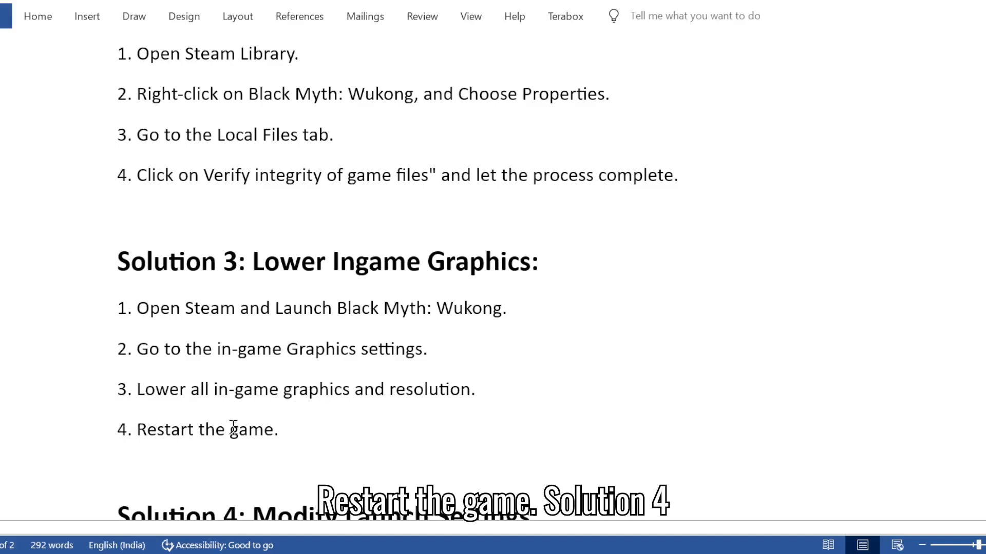
{"action": "scroll", "scroll_direction": "down", "scroll_amount": 3}
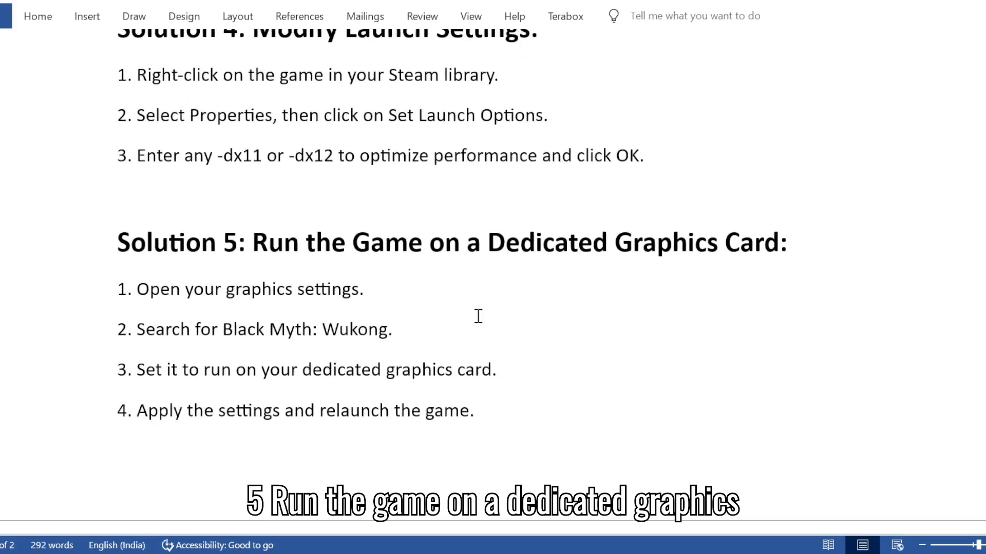
{"action": "mouse_move", "coordinate": [462, 250]}
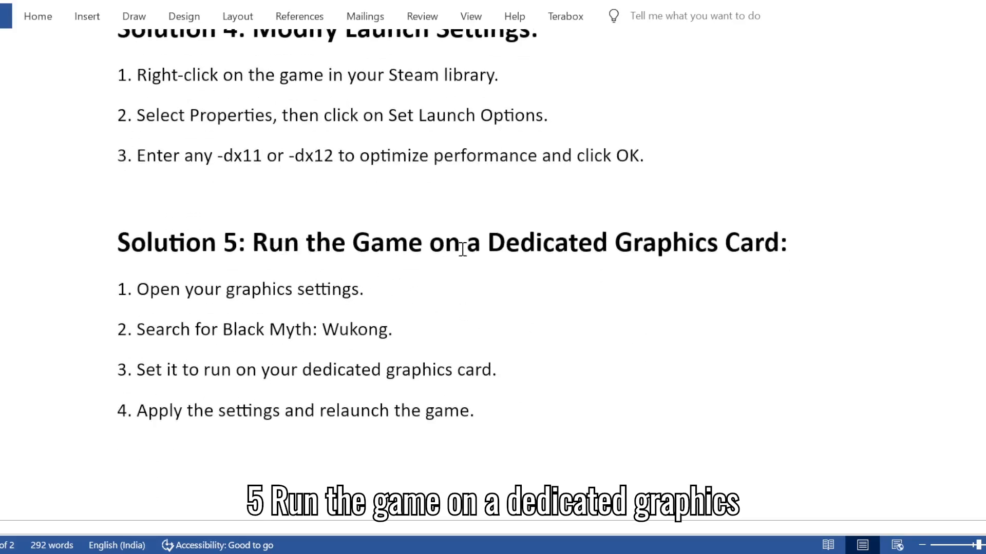